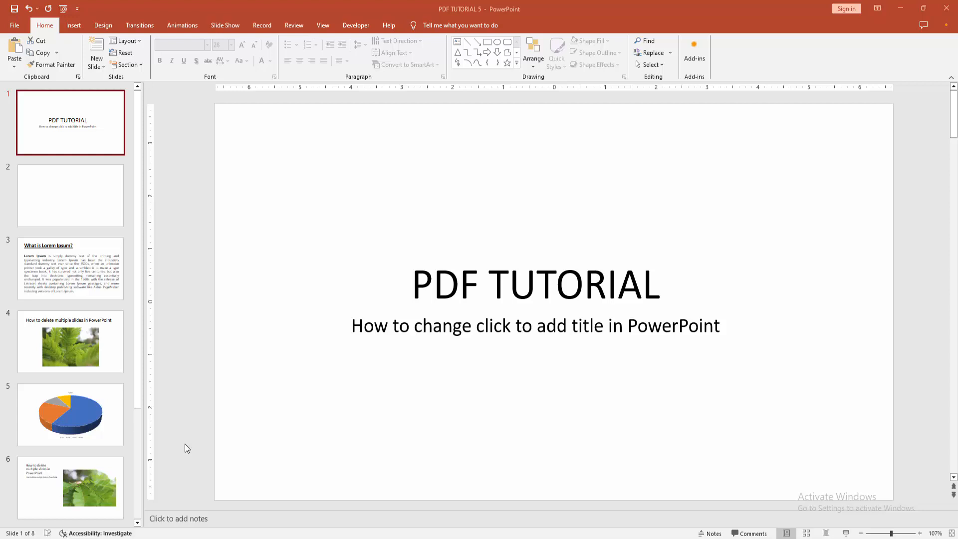
pyautogui.moveTo(113, 359)
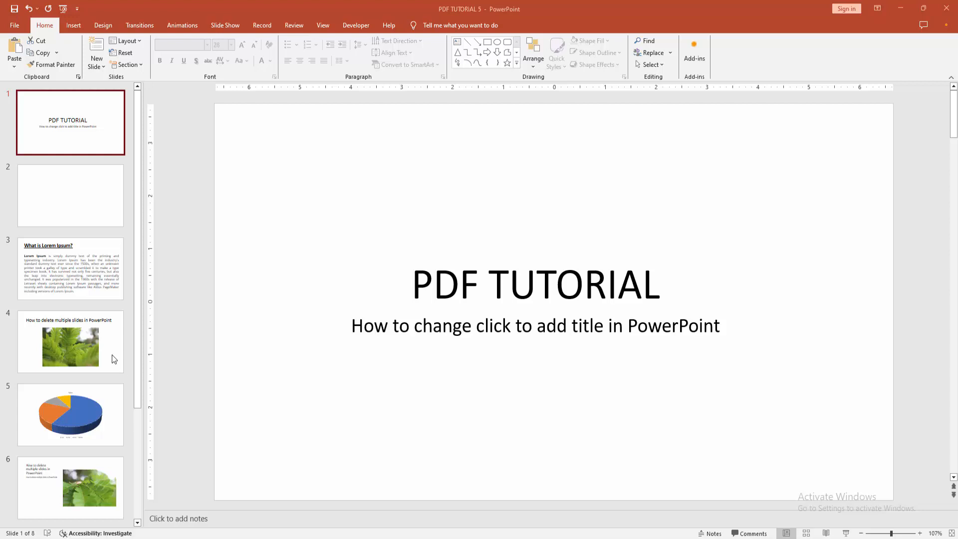
# Apply the Content with Caption layout to slide 2 from the Home ribbon's Layout gallery.
pyautogui.click(69, 196)
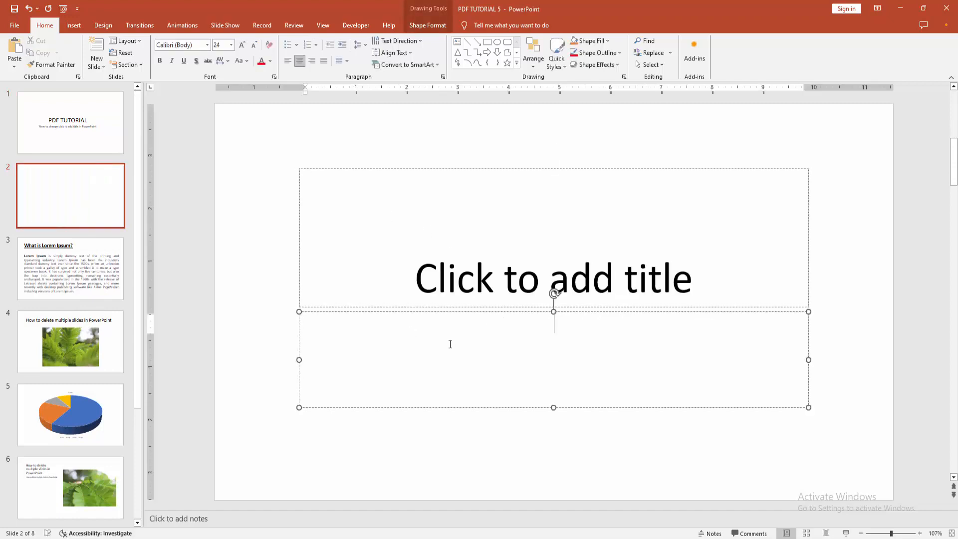
pyautogui.click(257, 319)
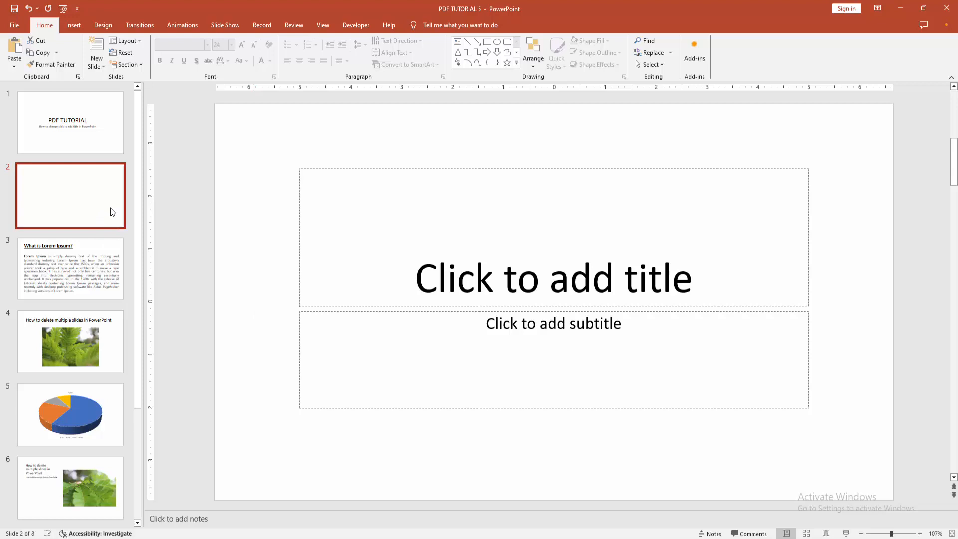
pyautogui.moveTo(125, 41)
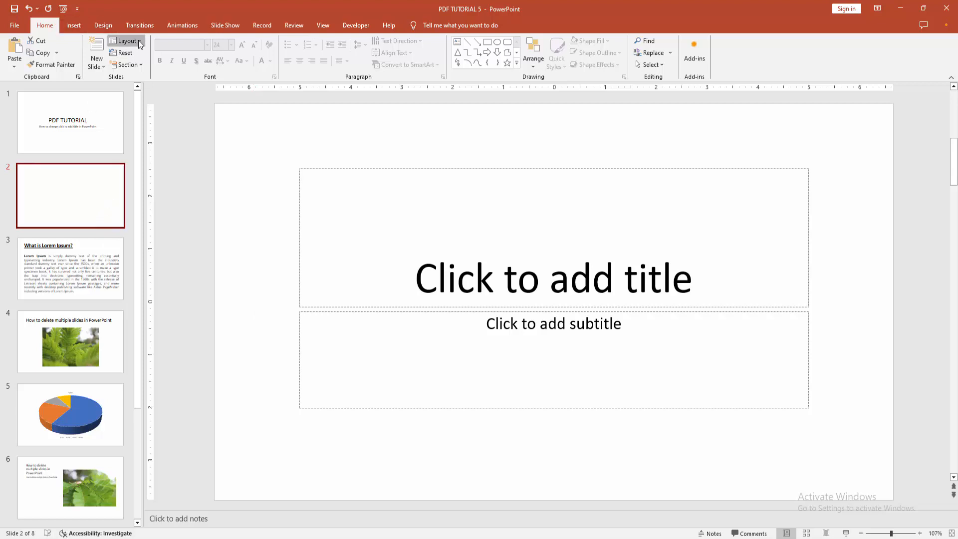
pyautogui.click(127, 41)
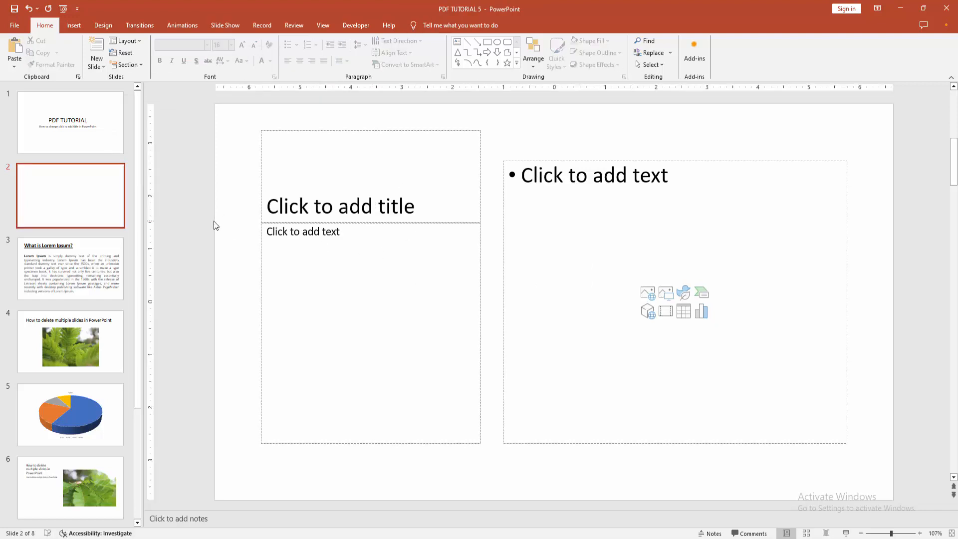
# Switch slide 2 to the Title and Content layout via the thumbnail's right-click Layout menu.
pyautogui.rightClick(70, 195)
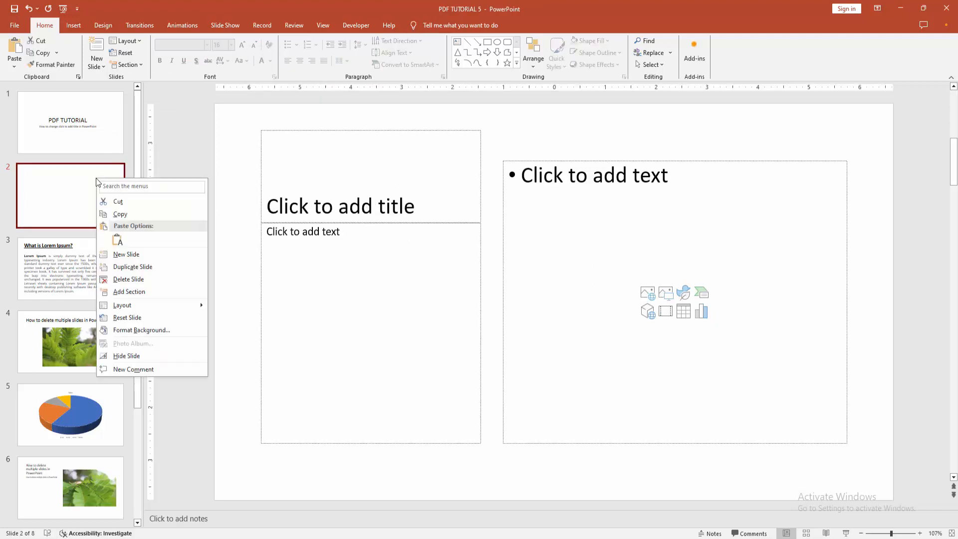
pyautogui.moveTo(109, 214)
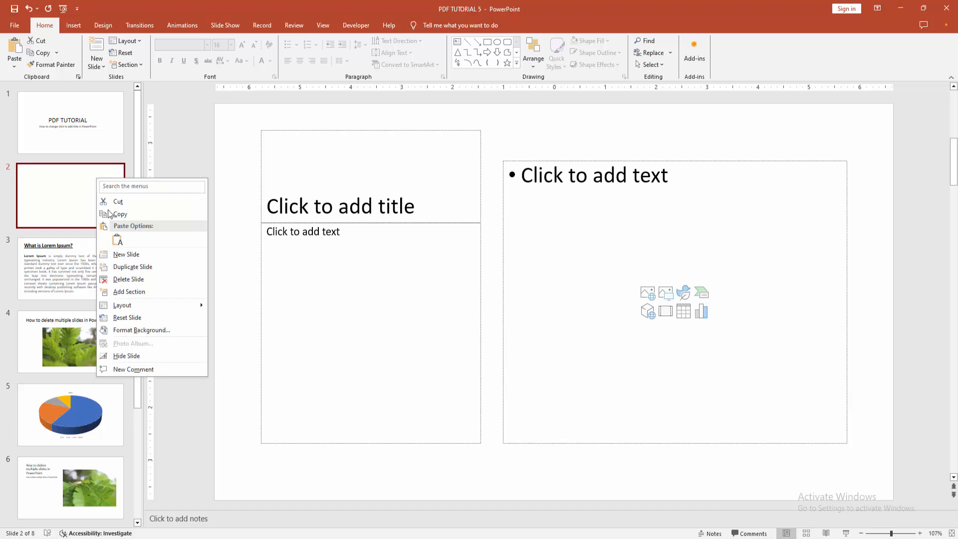
pyautogui.moveTo(129, 291)
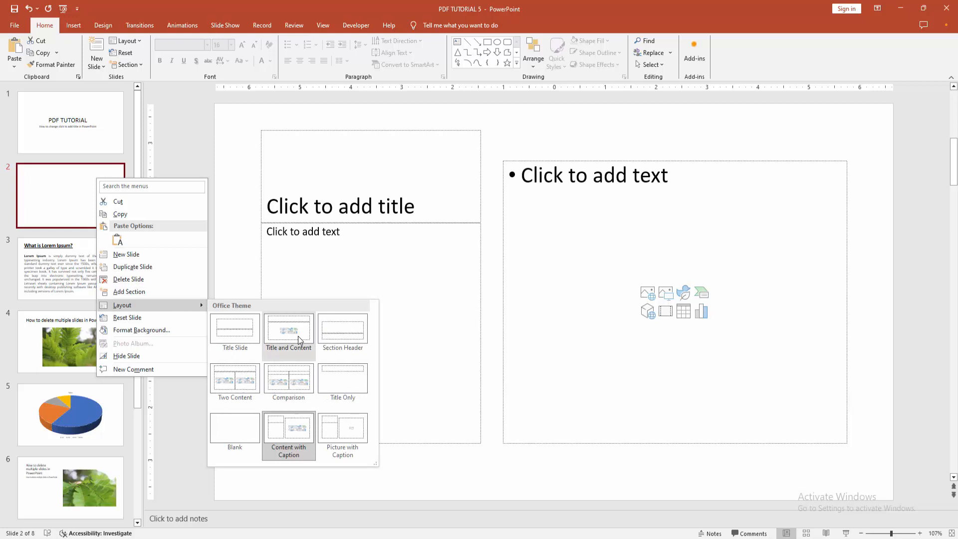
pyautogui.click(288, 330)
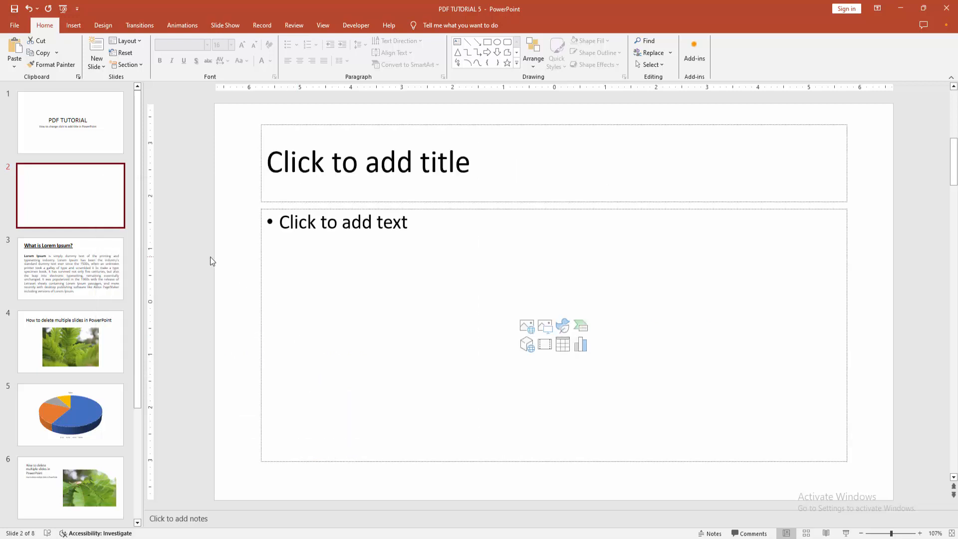